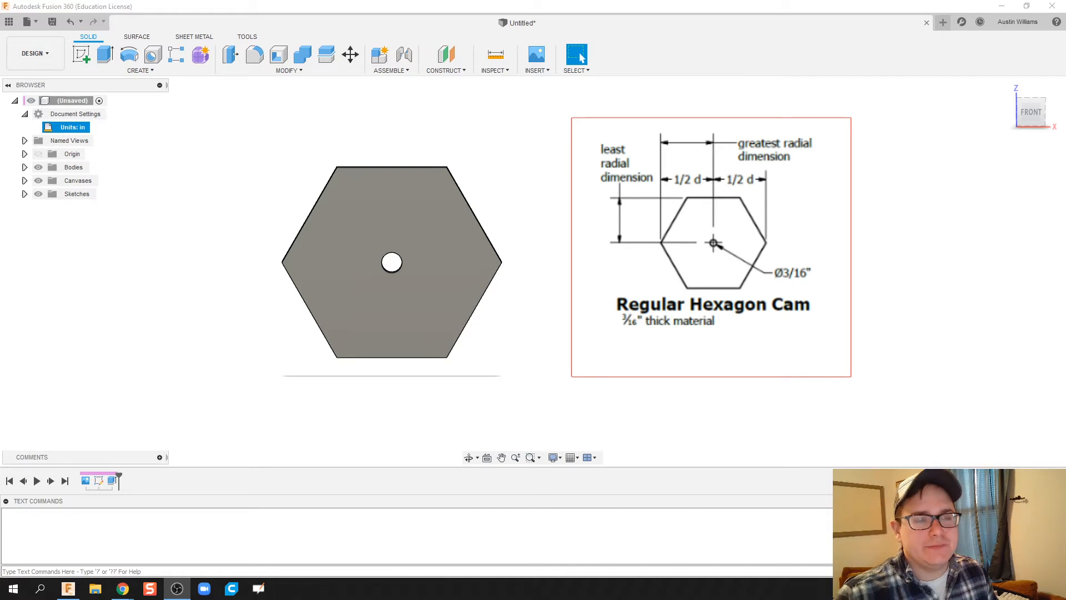
{"action": "mouse_move", "coordinate": [486, 321]}
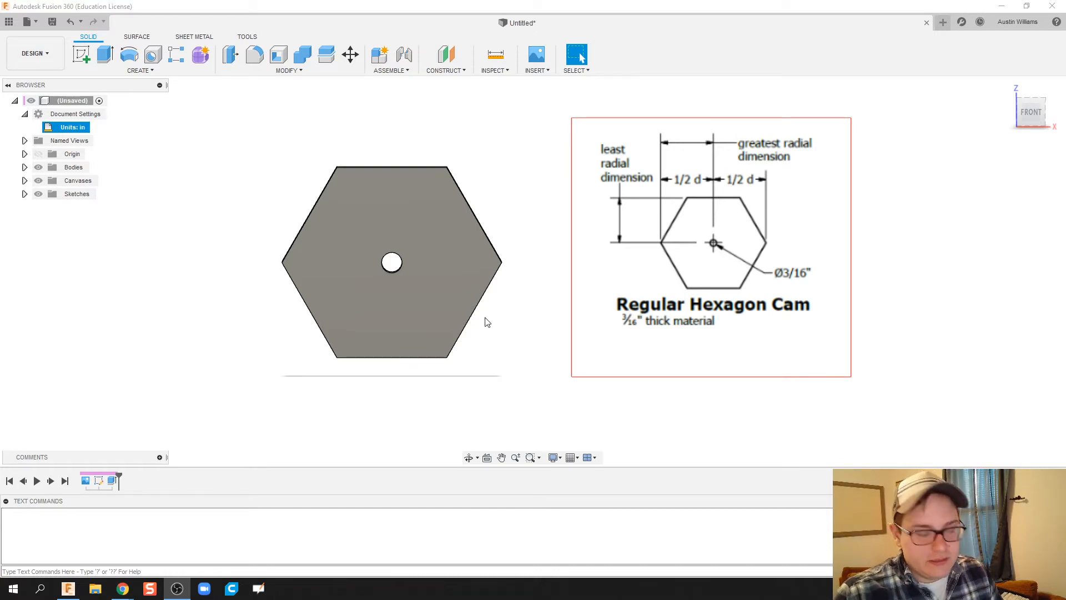
{"action": "mouse_move", "coordinate": [520, 172]}
{"action": "type", "text": "33"}
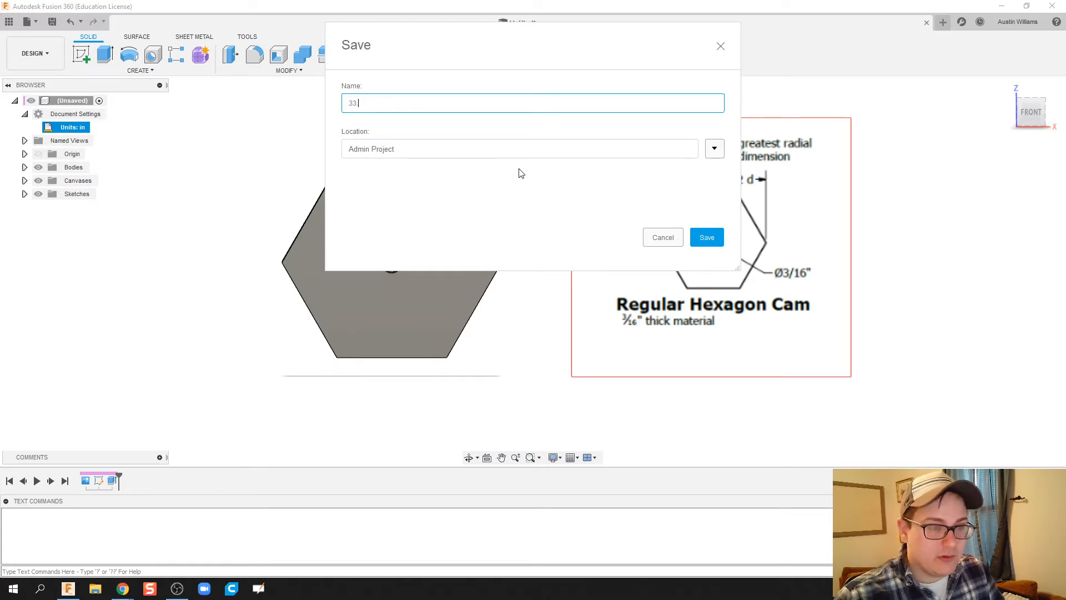
- Save the hexagon cam design as '33. Hex Cam'
{"action": "left_click", "coordinate": [706, 236]}
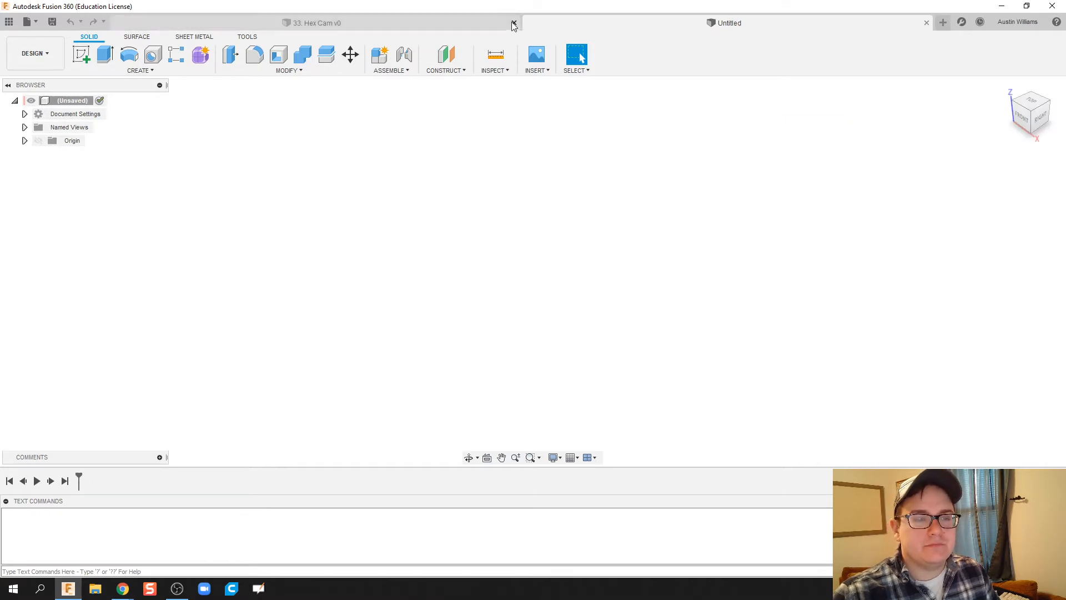
- Close the saved Hex Cam tab and change the new design's active units to inches
{"action": "left_click", "coordinate": [514, 23]}
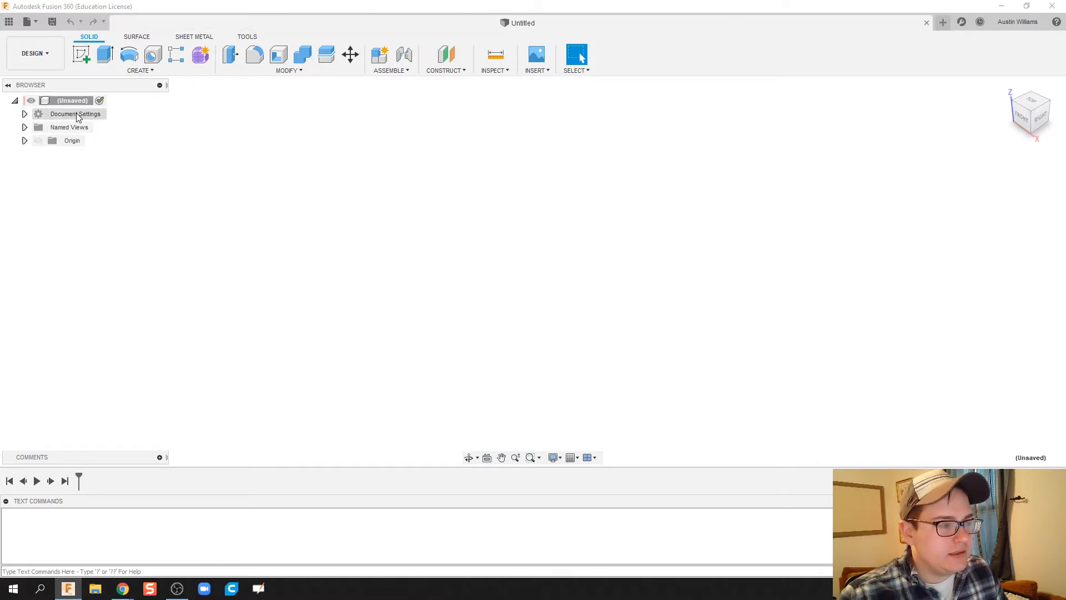
{"action": "left_click", "coordinate": [24, 114]}
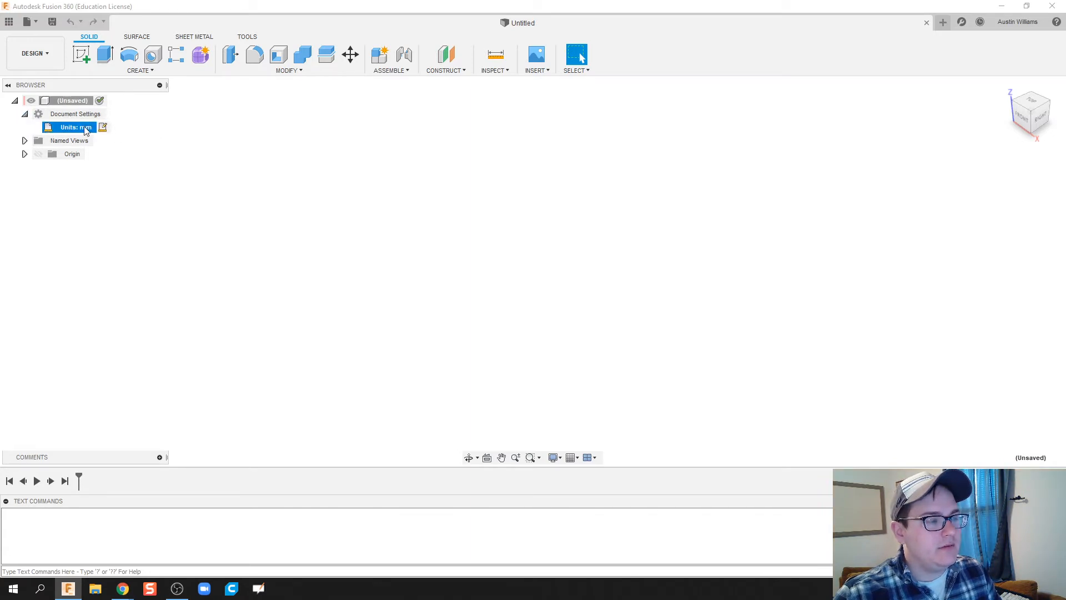
{"action": "left_click", "coordinate": [103, 127]}
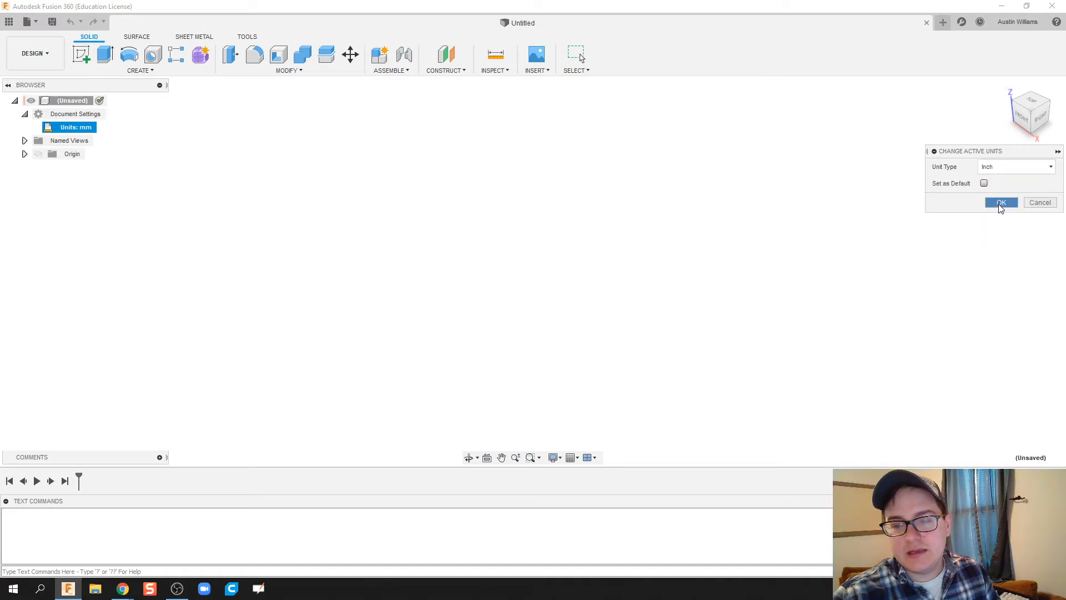
{"action": "left_click", "coordinate": [1000, 202]}
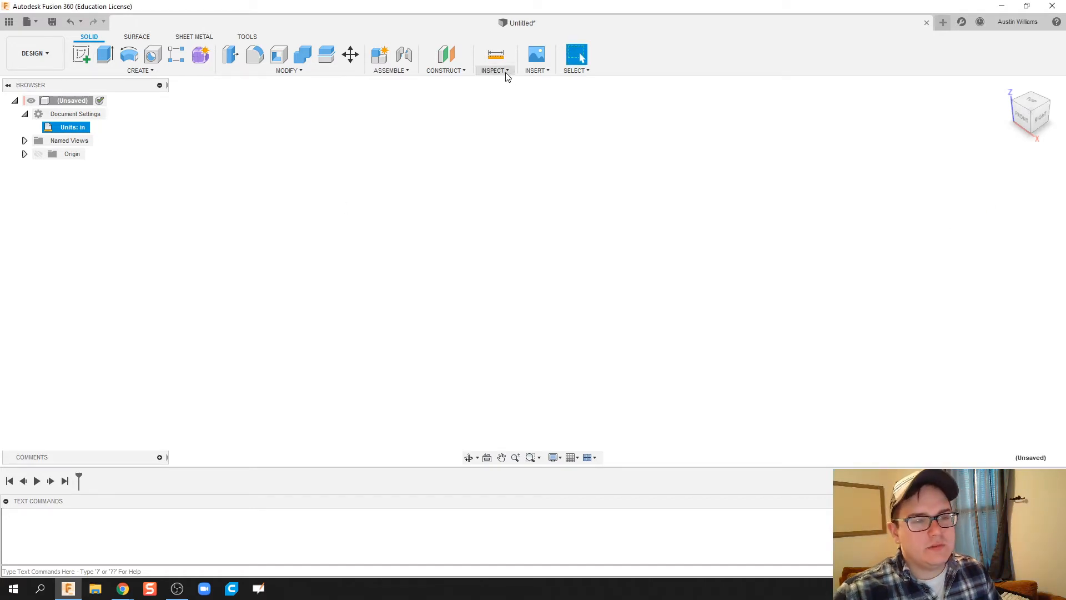
- Insert hex.png from the computer as a canvas on the front plane and adjust its placement
{"action": "left_click", "coordinate": [536, 60]}
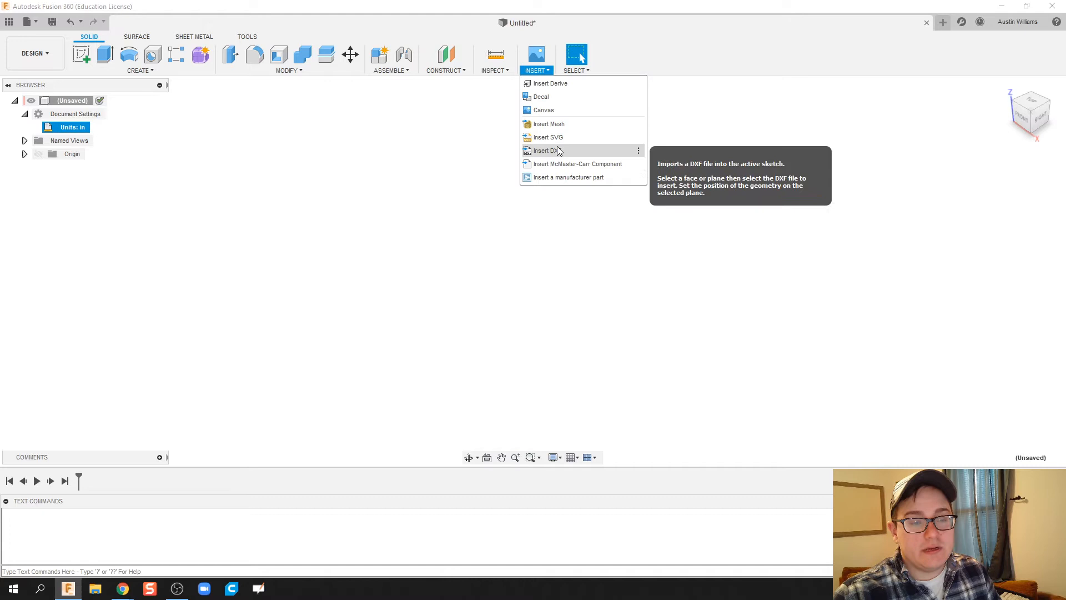
{"action": "left_click", "coordinate": [548, 150]}
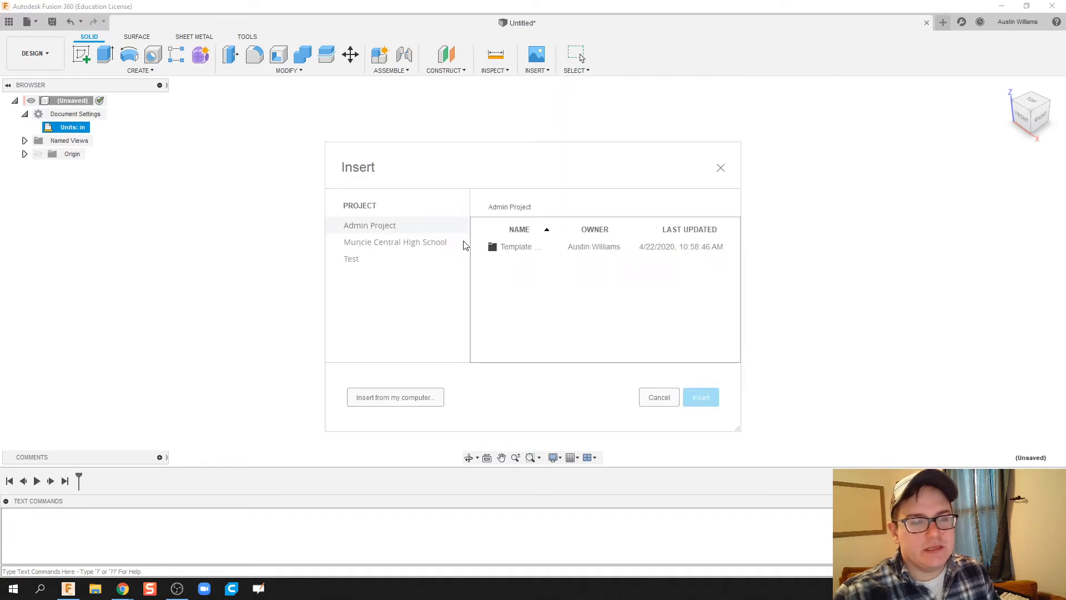
{"action": "left_click", "coordinate": [394, 397]}
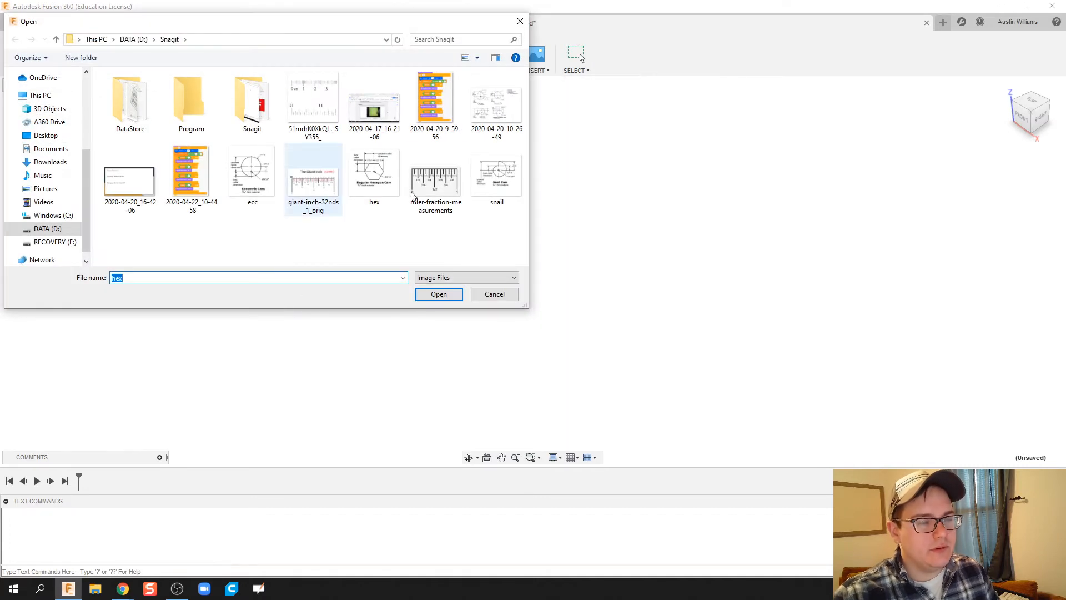
{"action": "left_click", "coordinate": [438, 293]}
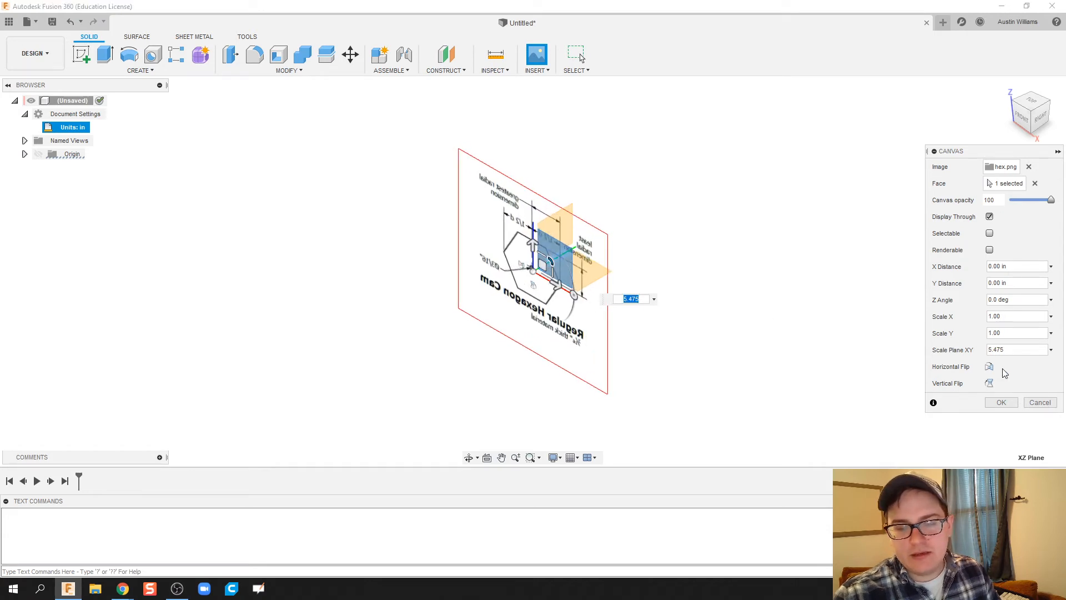
{"action": "left_click", "coordinate": [1000, 402]}
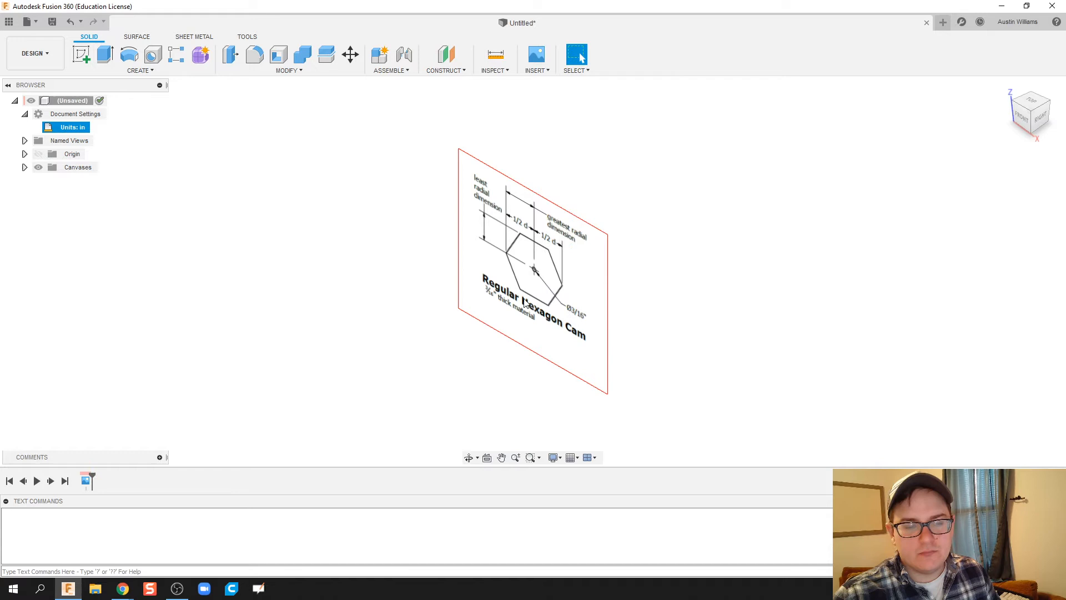
{"action": "left_click", "coordinate": [537, 265]}
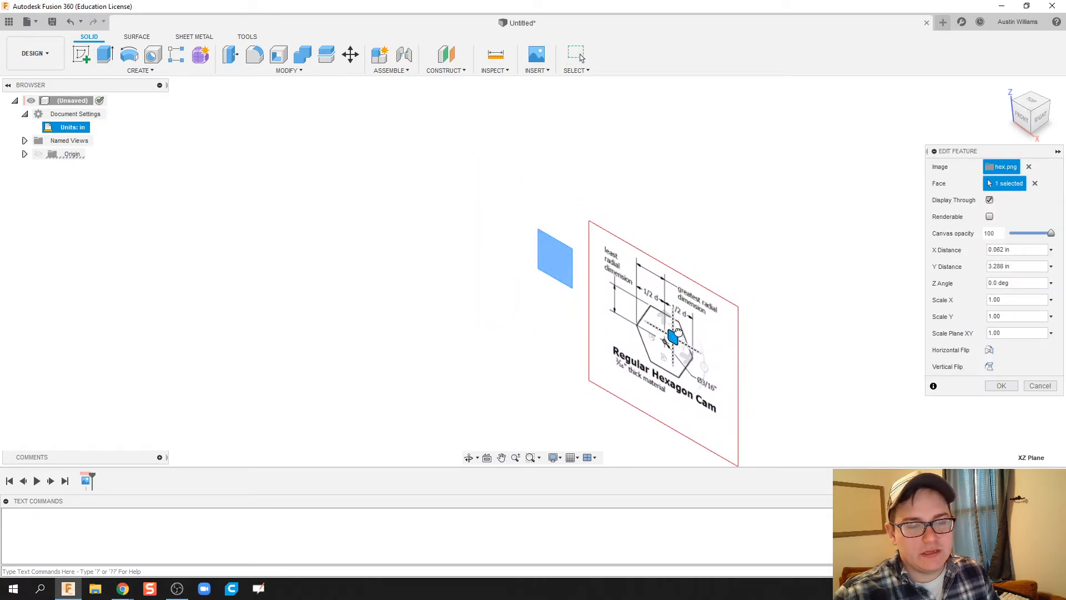
{"action": "left_click", "coordinate": [999, 385]}
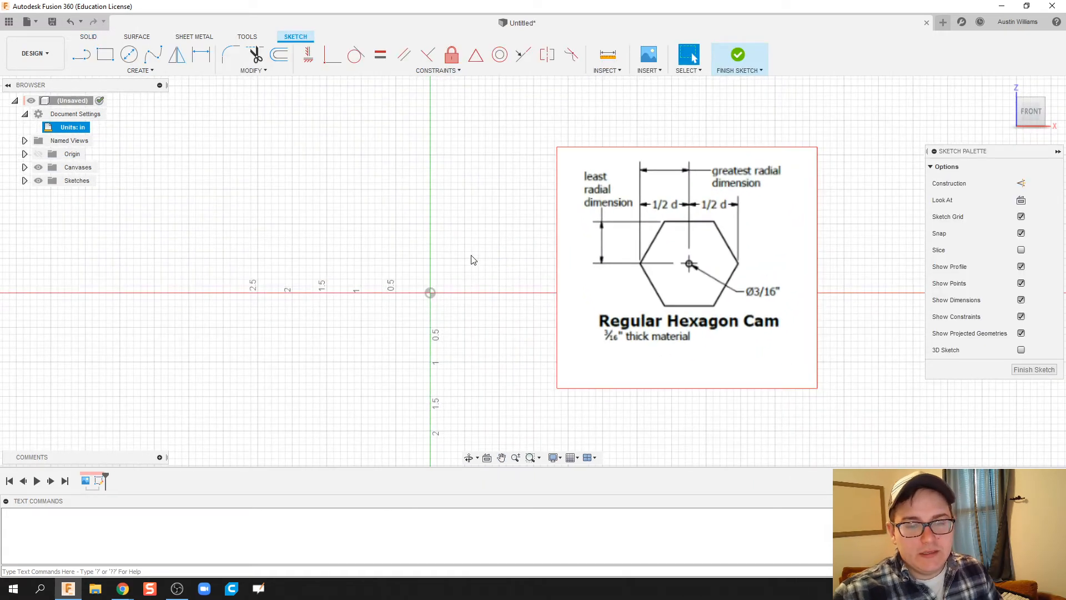
- Create user parameter 'dia' with expression 2 in and comment 'diameter'
{"action": "left_click", "coordinate": [254, 70]}
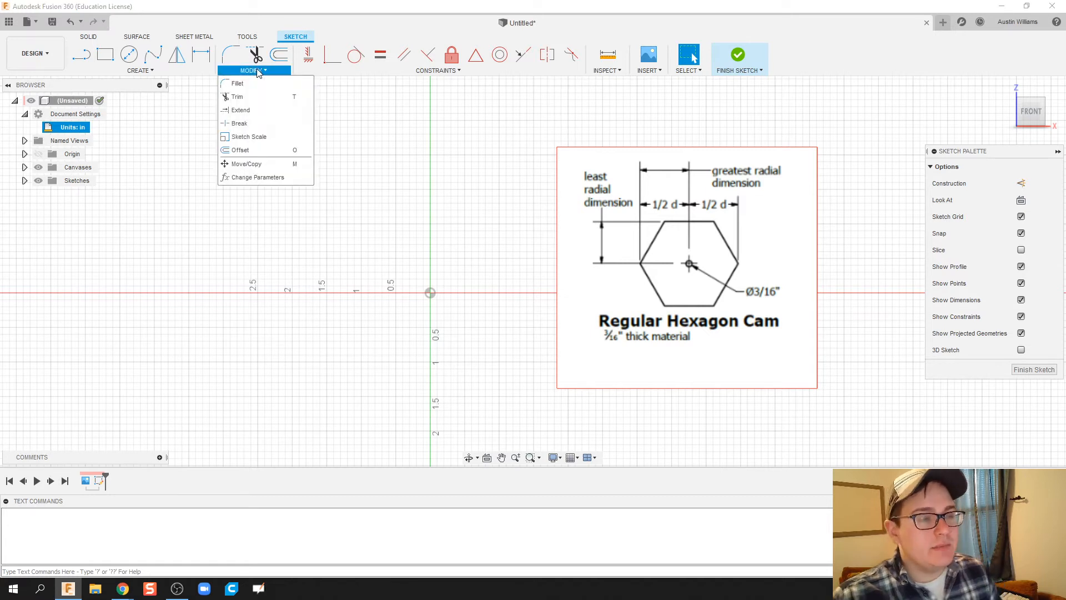
{"action": "left_click", "coordinate": [257, 176]}
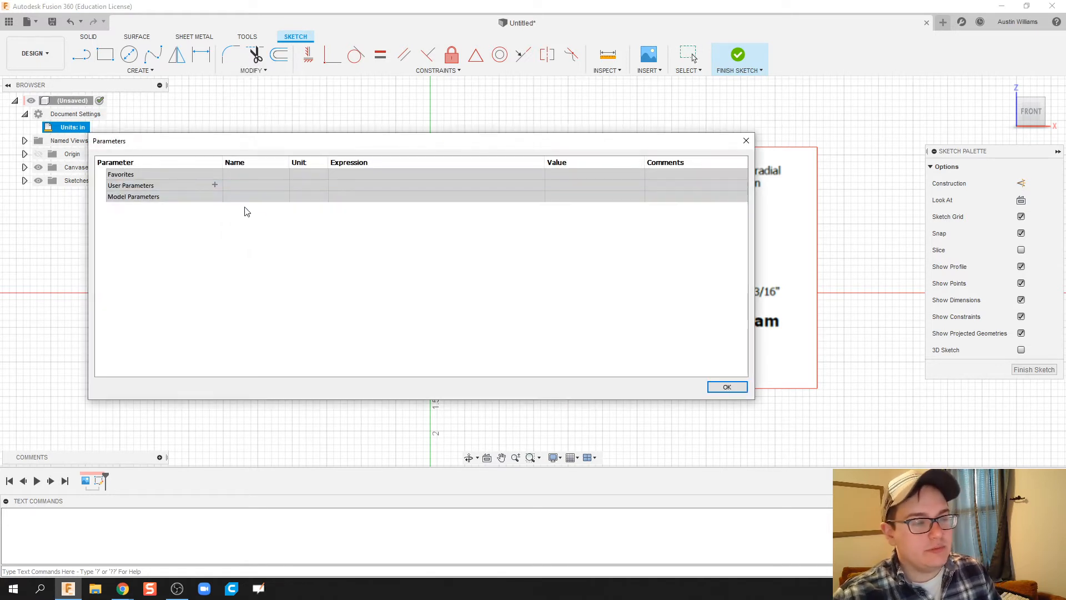
{"action": "left_click", "coordinate": [215, 185]}
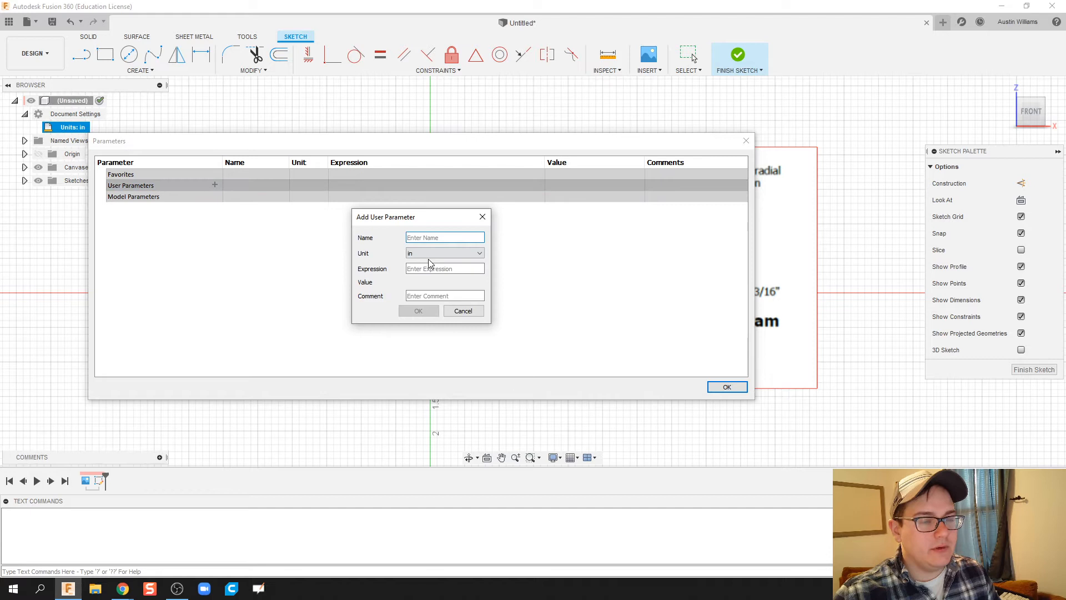
{"action": "type", "text": "dia"}
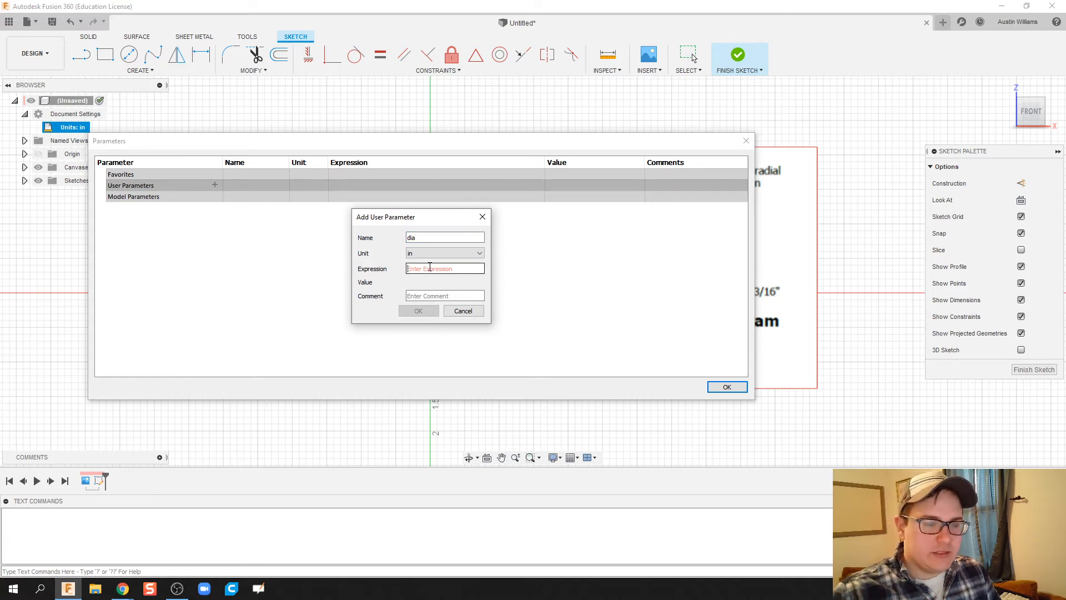
{"action": "type", "text": "2"}
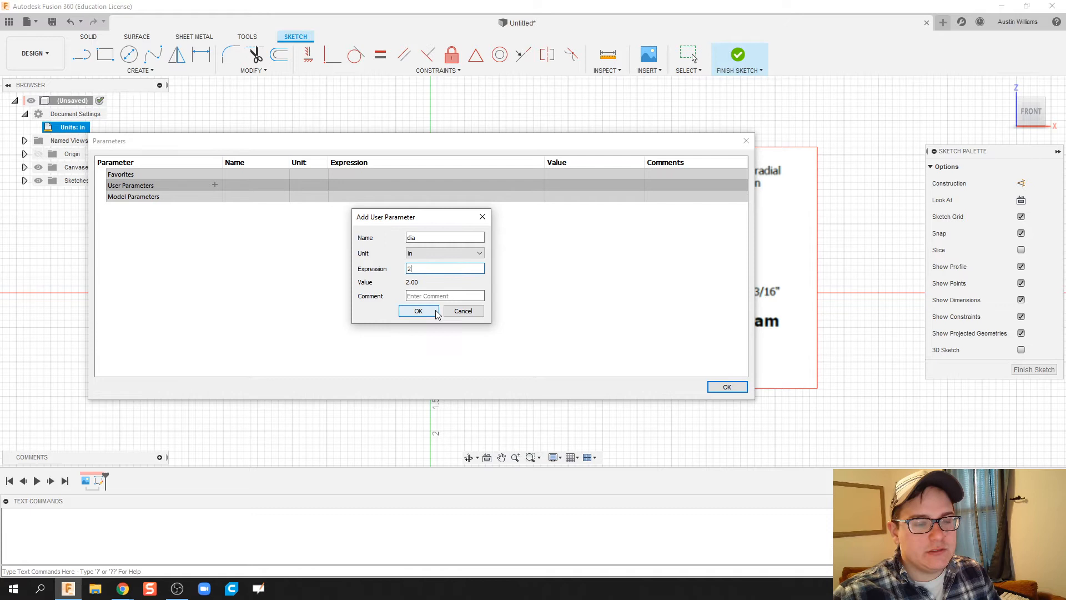
{"action": "left_click", "coordinate": [445, 295]}
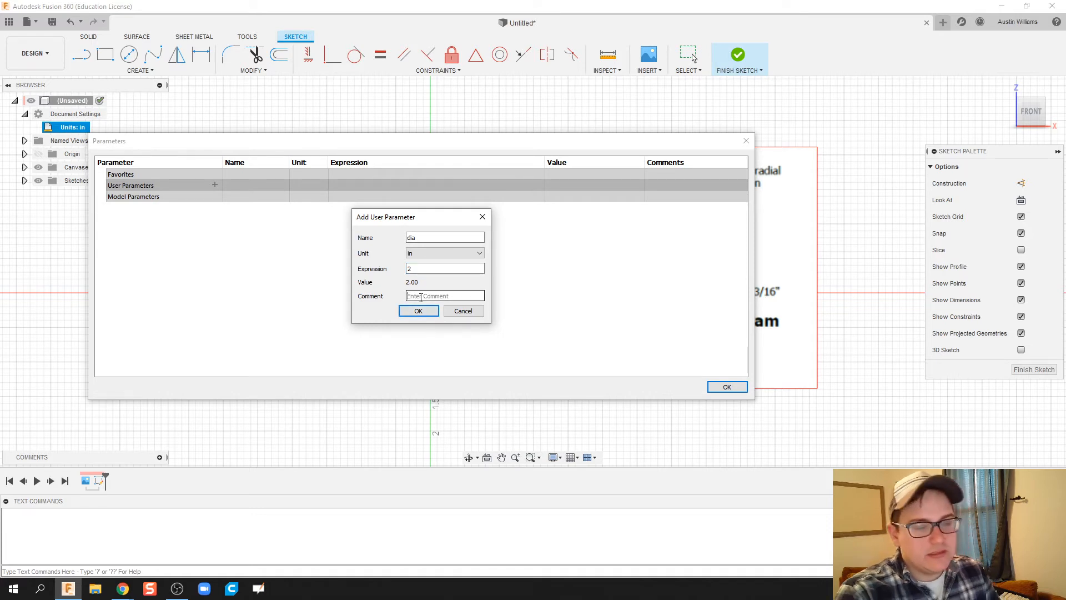
{"action": "left_click", "coordinate": [418, 311]}
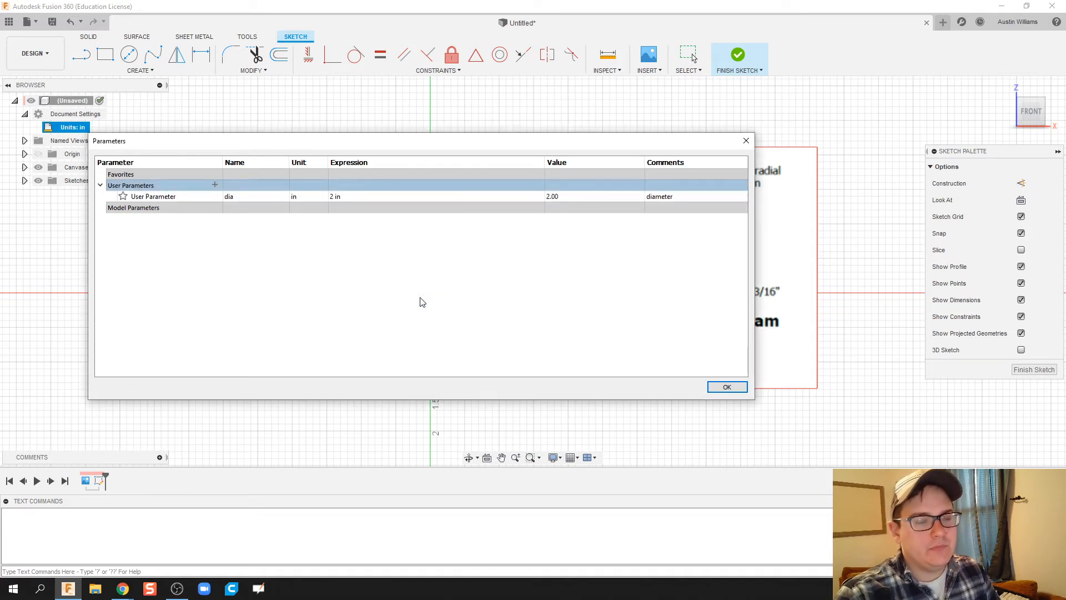
{"action": "left_click", "coordinate": [726, 387]}
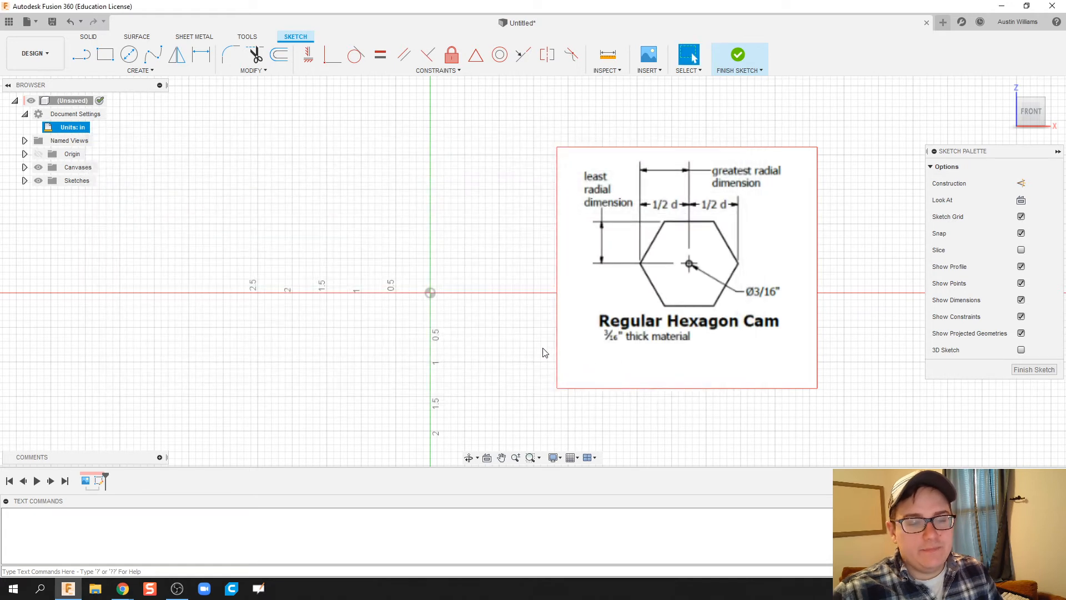
{"action": "left_click", "coordinate": [128, 55]}
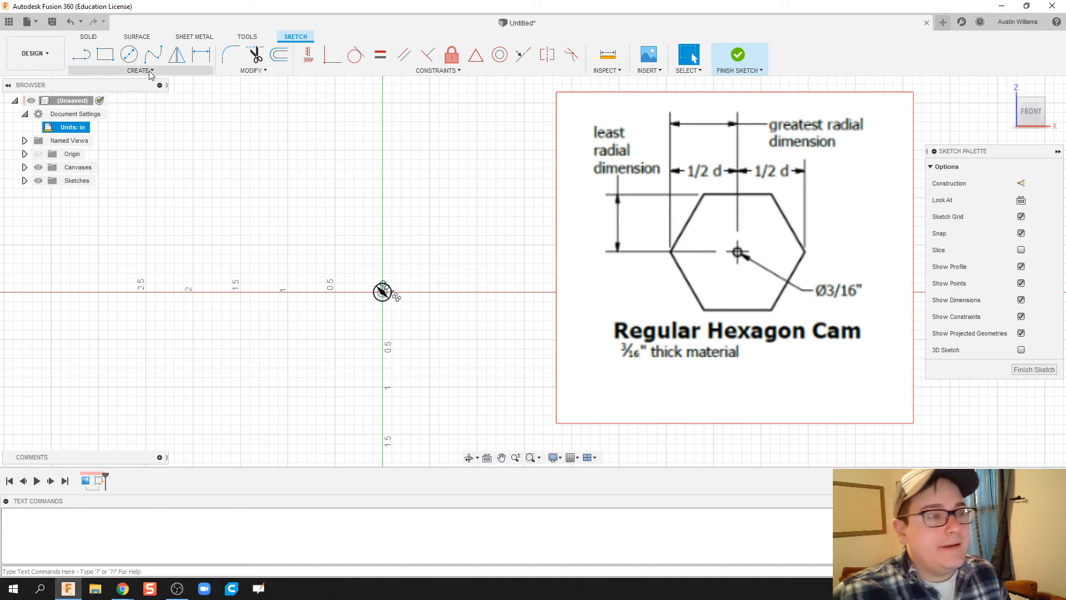
{"action": "left_click", "coordinate": [140, 70]}
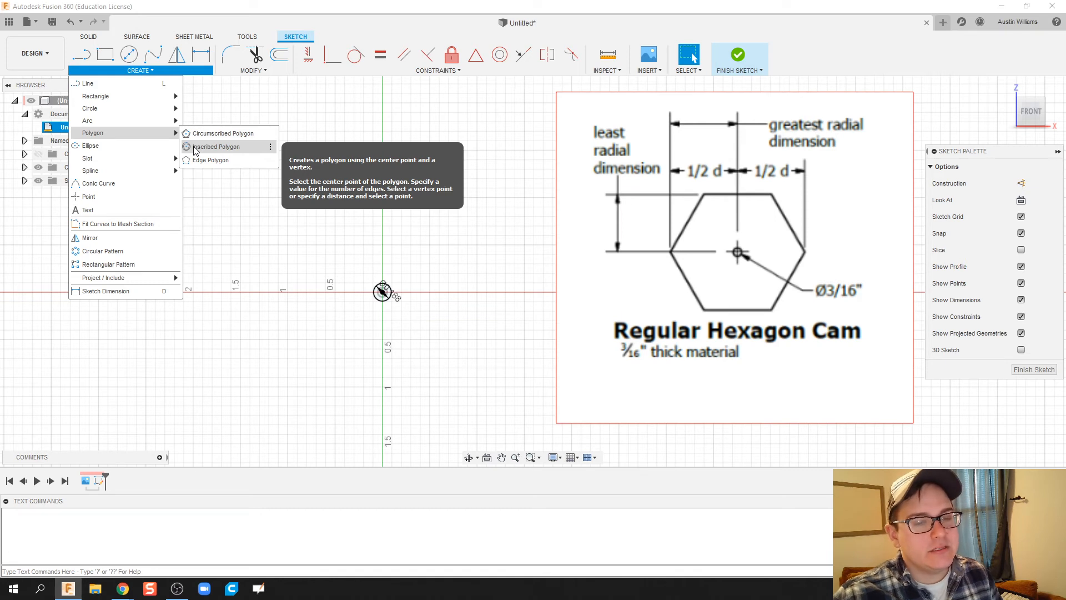
{"action": "left_click", "coordinate": [224, 133]}
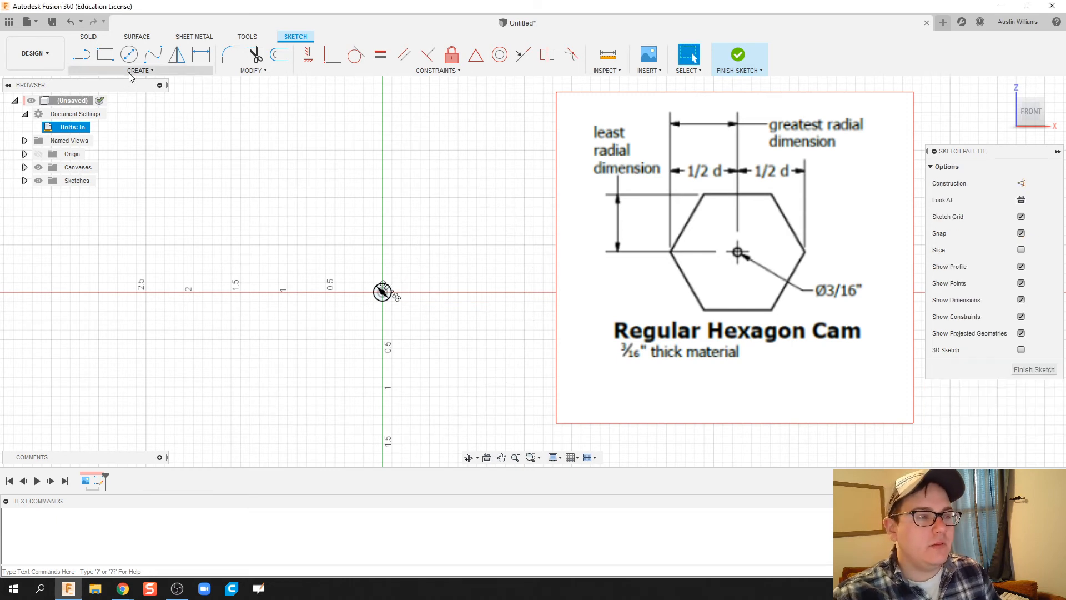
- Sketch a 6-sided inscribed hexagon at the origin with a half-diameter radius of 1.00 in
{"action": "left_click", "coordinate": [152, 54]}
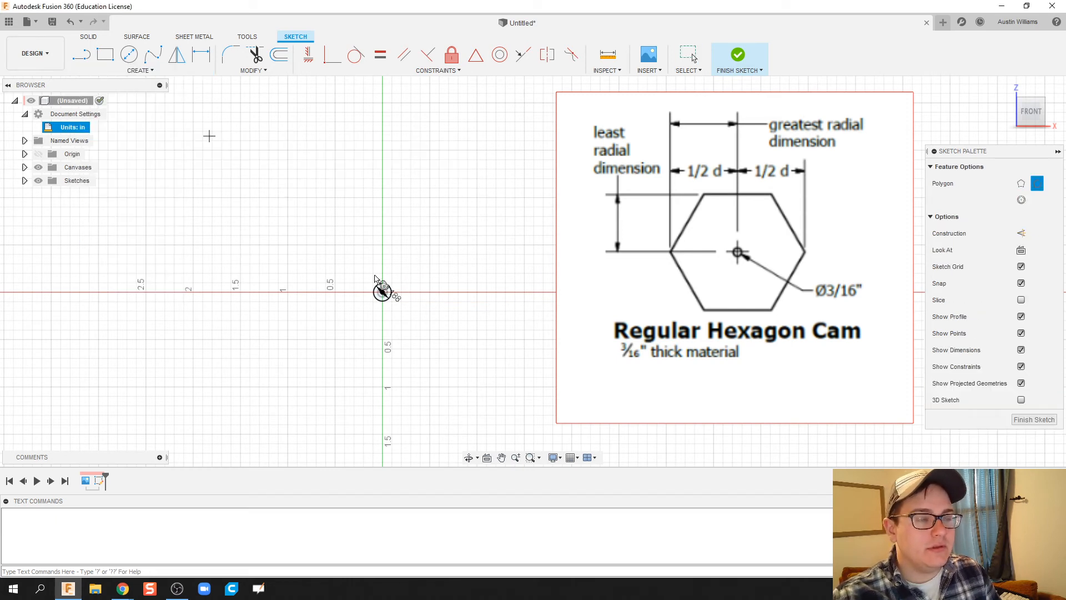
{"action": "left_click_drag", "start_coordinate": [382, 288], "coordinate": [473, 247]}
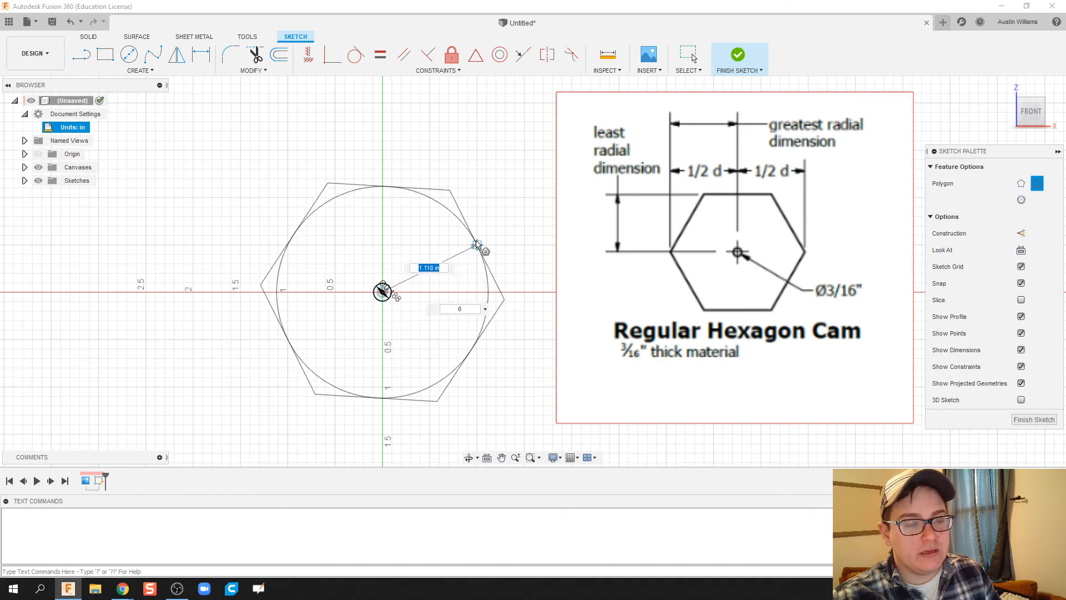
{"action": "mouse_move", "coordinate": [484, 233]}
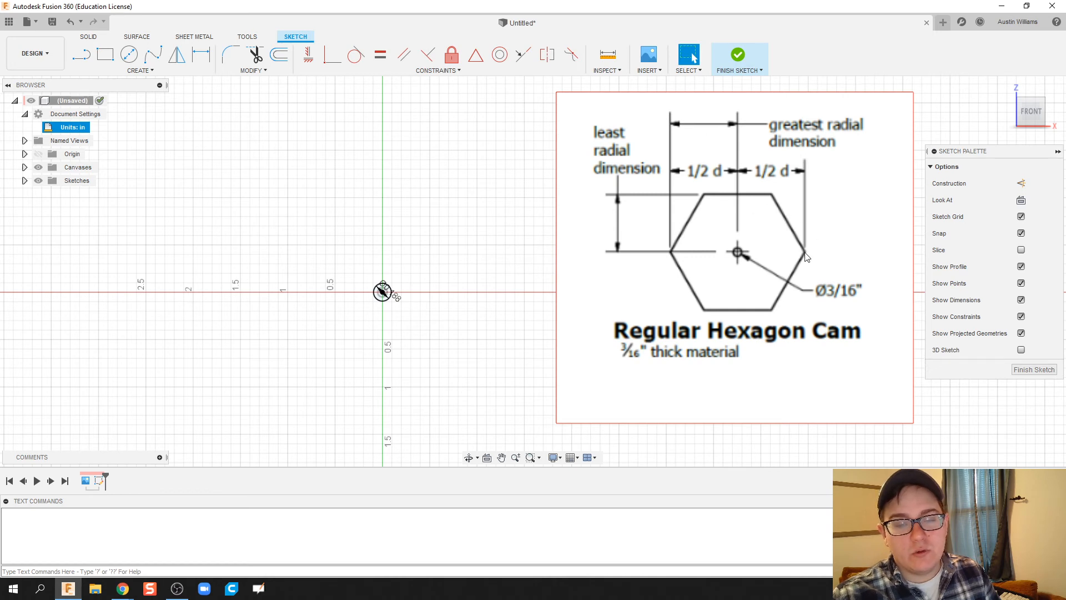
{"action": "left_click", "coordinate": [140, 70]}
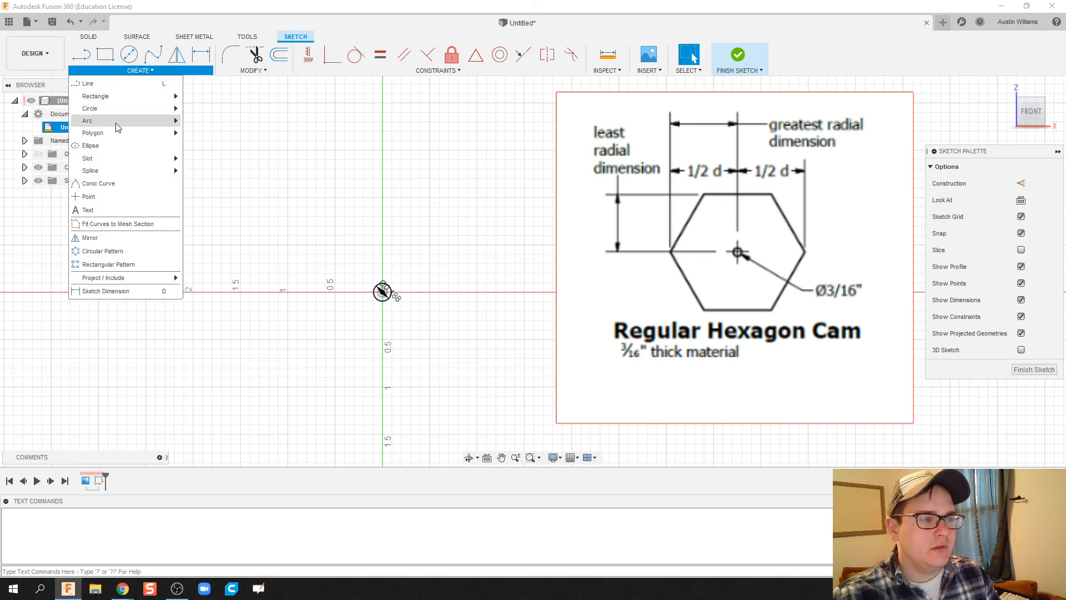
{"action": "left_click", "coordinate": [91, 133]}
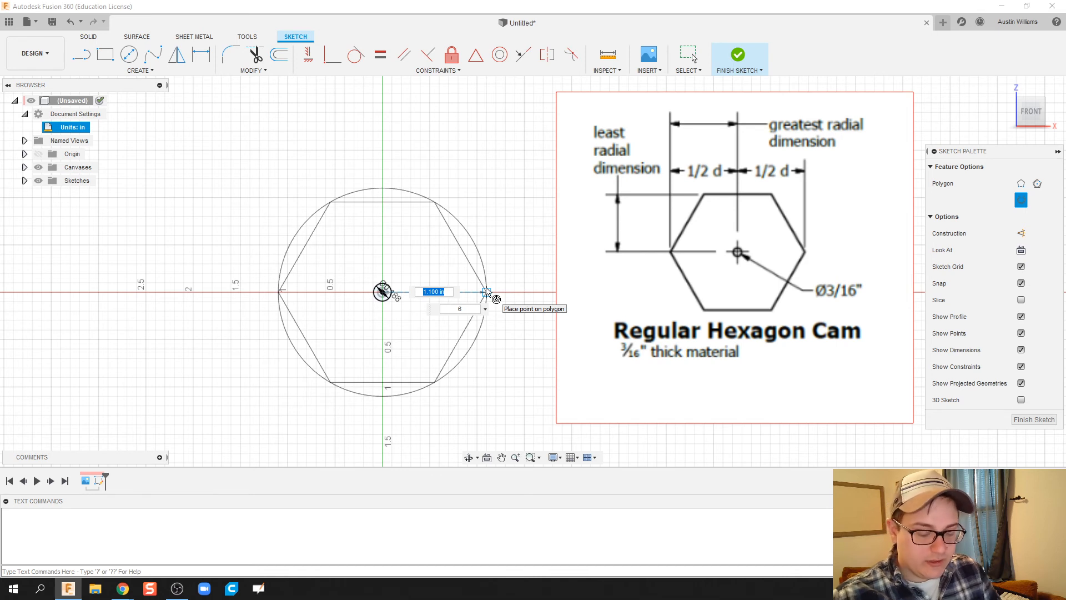
{"action": "type", "text": "1/2"}
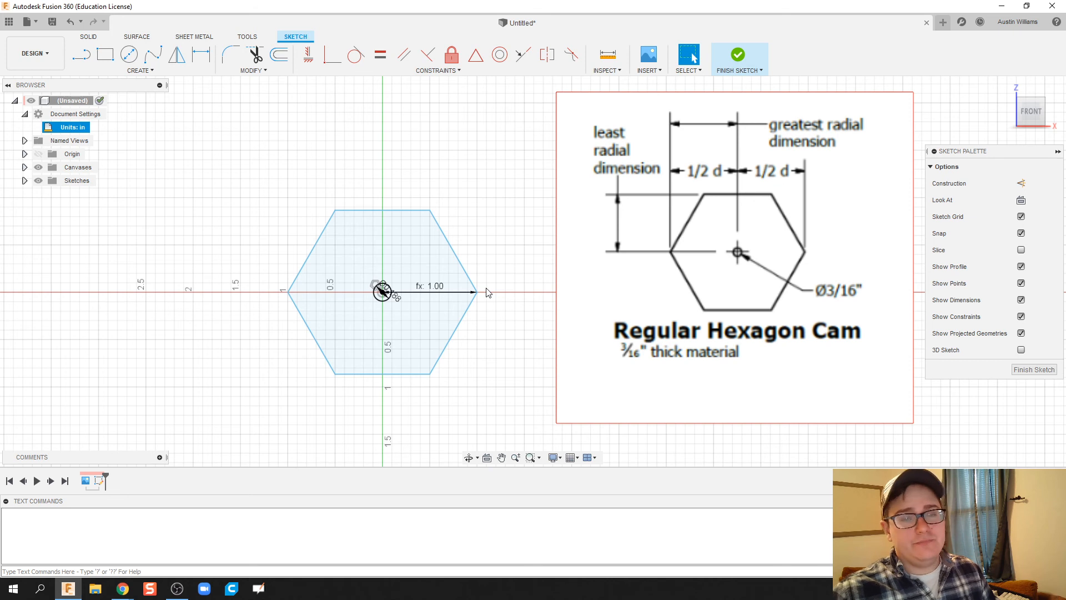
{"action": "left_click", "coordinate": [738, 54]}
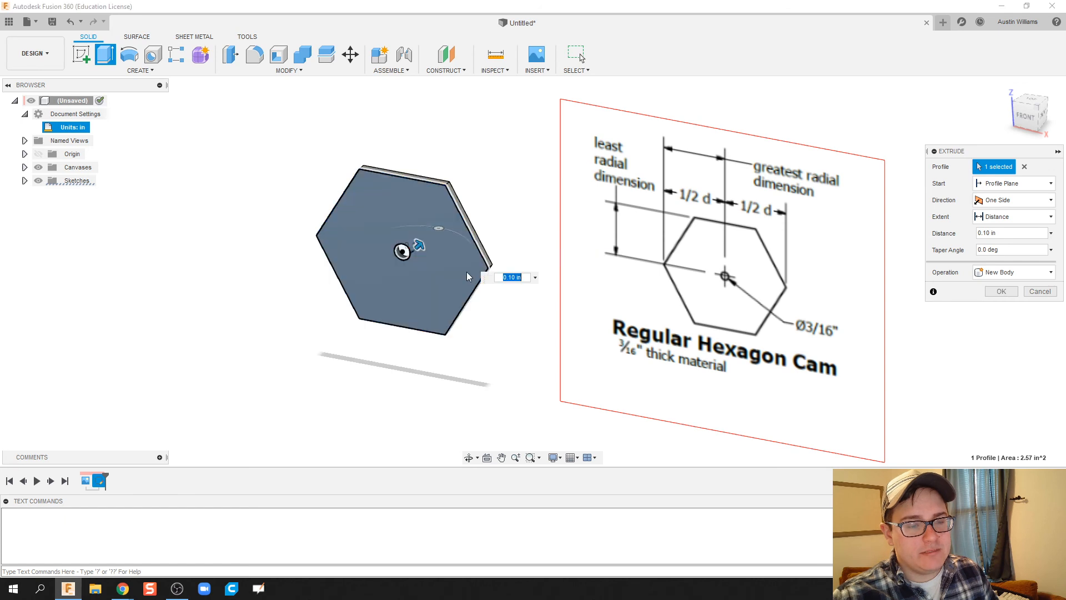
- Extrude the hexagon profile 0.10 in into a solid body
{"action": "left_click", "coordinate": [999, 291]}
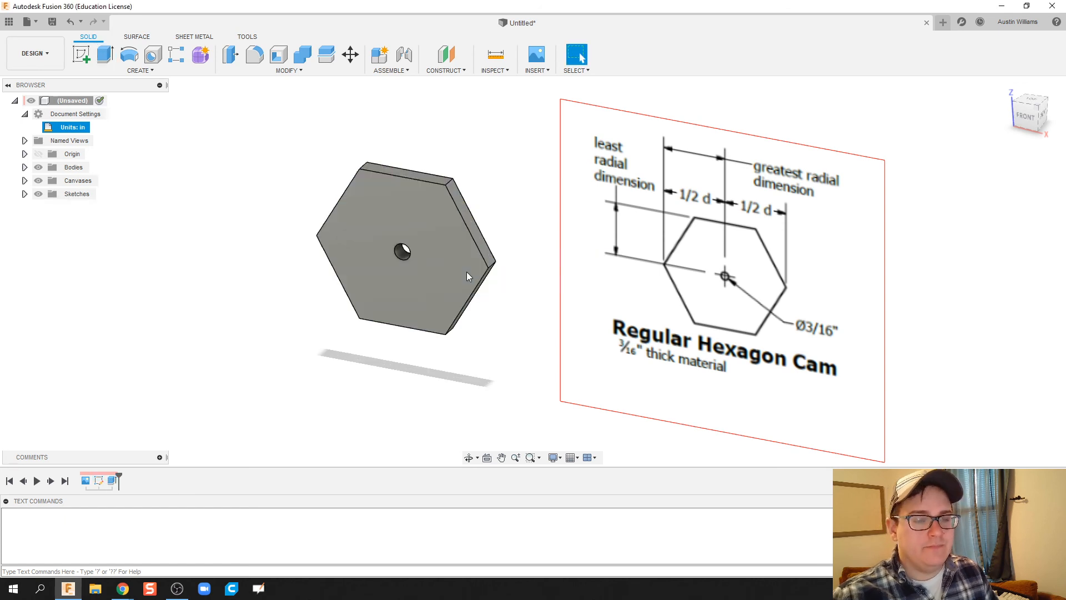